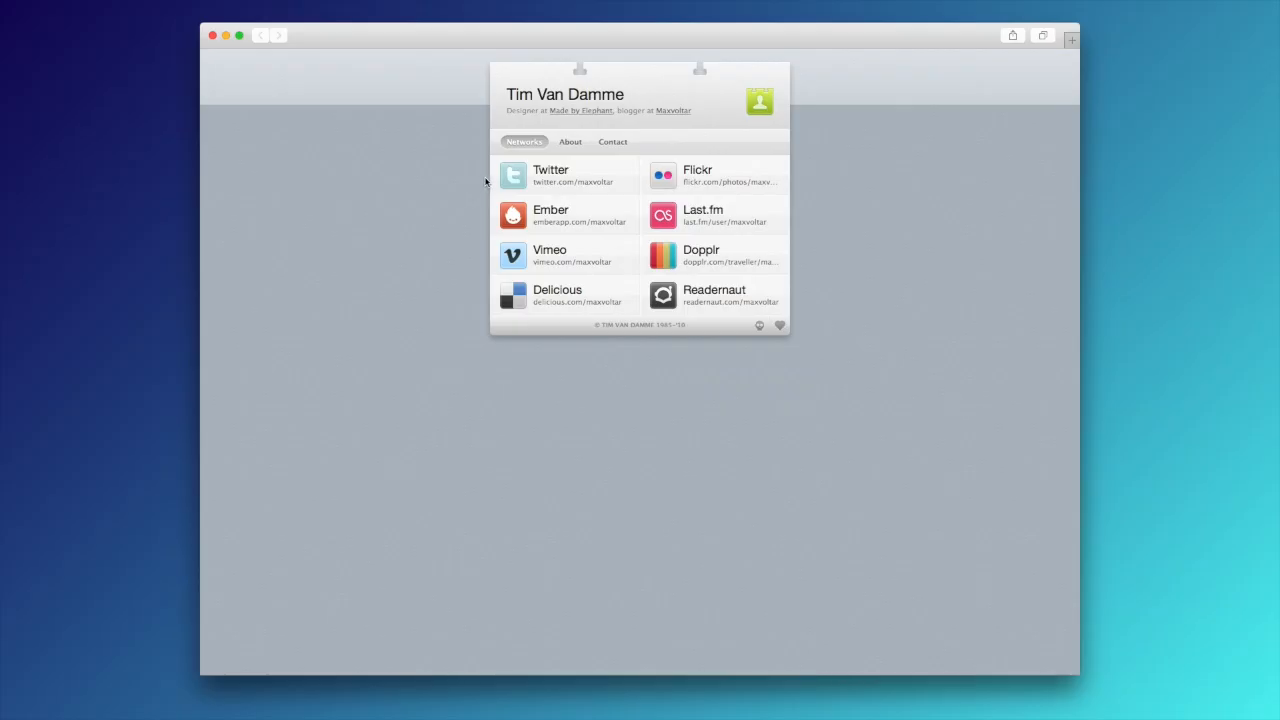
mouse_move(460, 180)
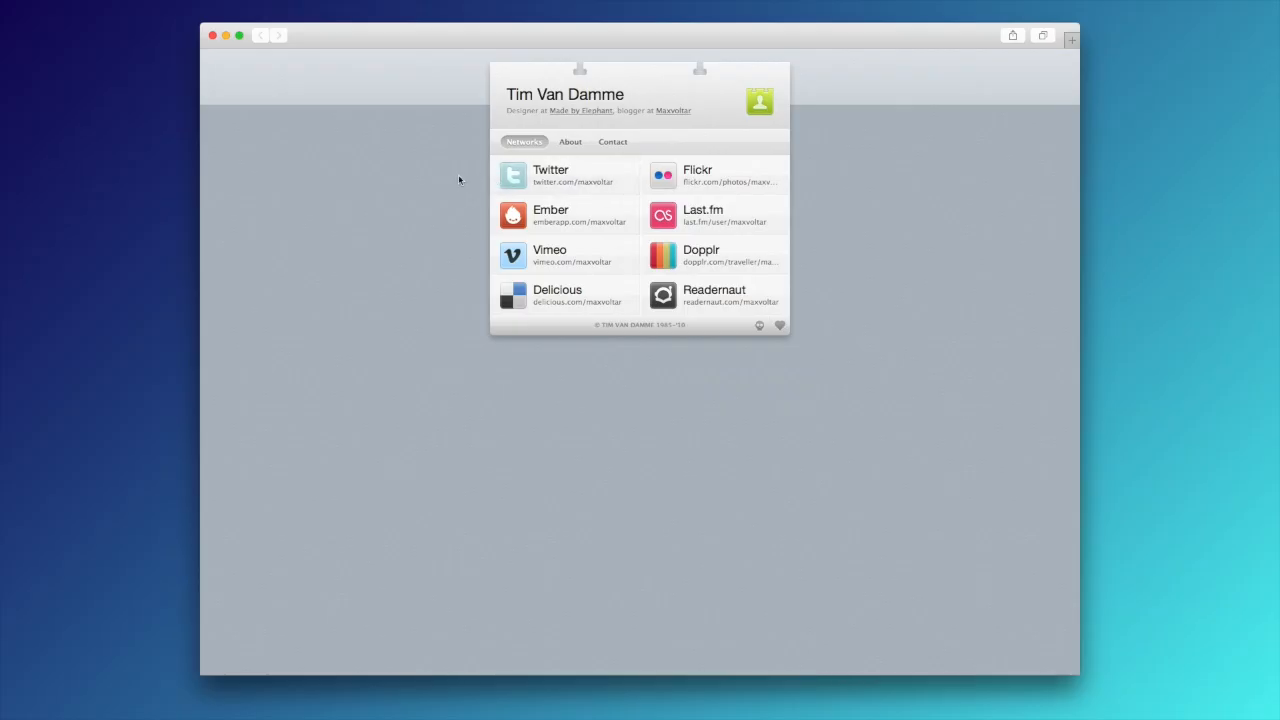
mouse_move(464, 180)
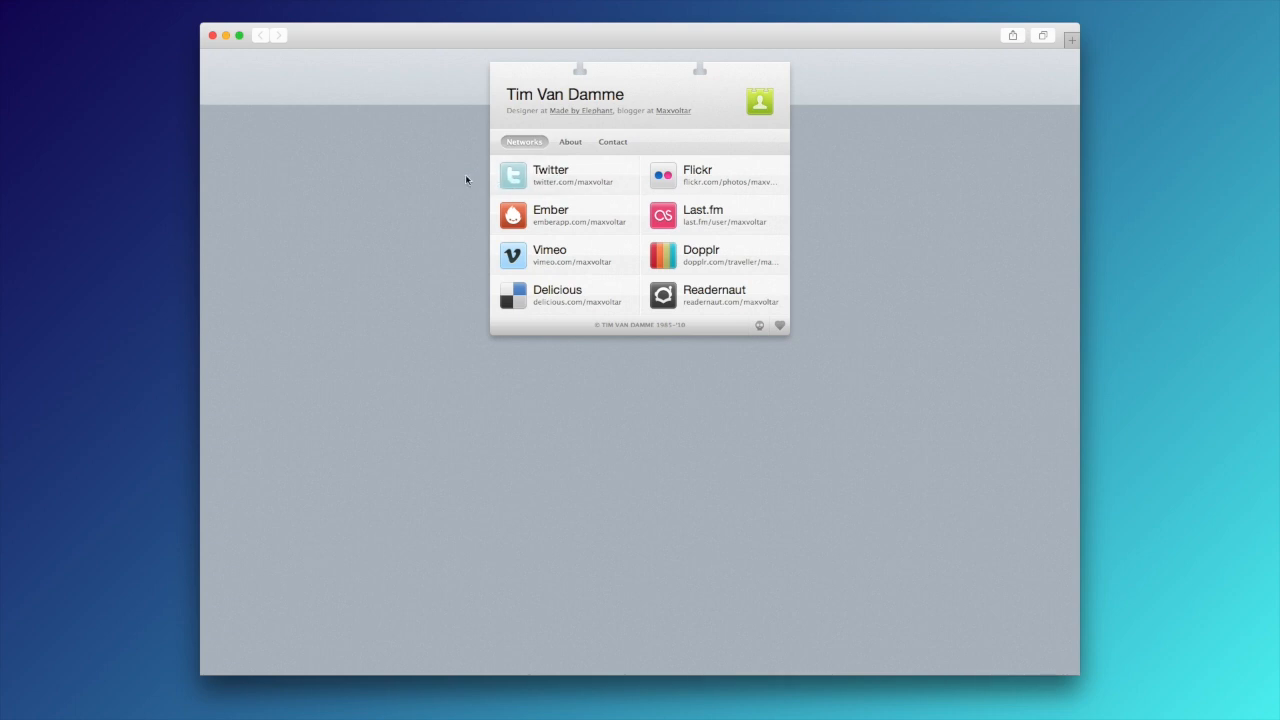
mouse_move(510, 176)
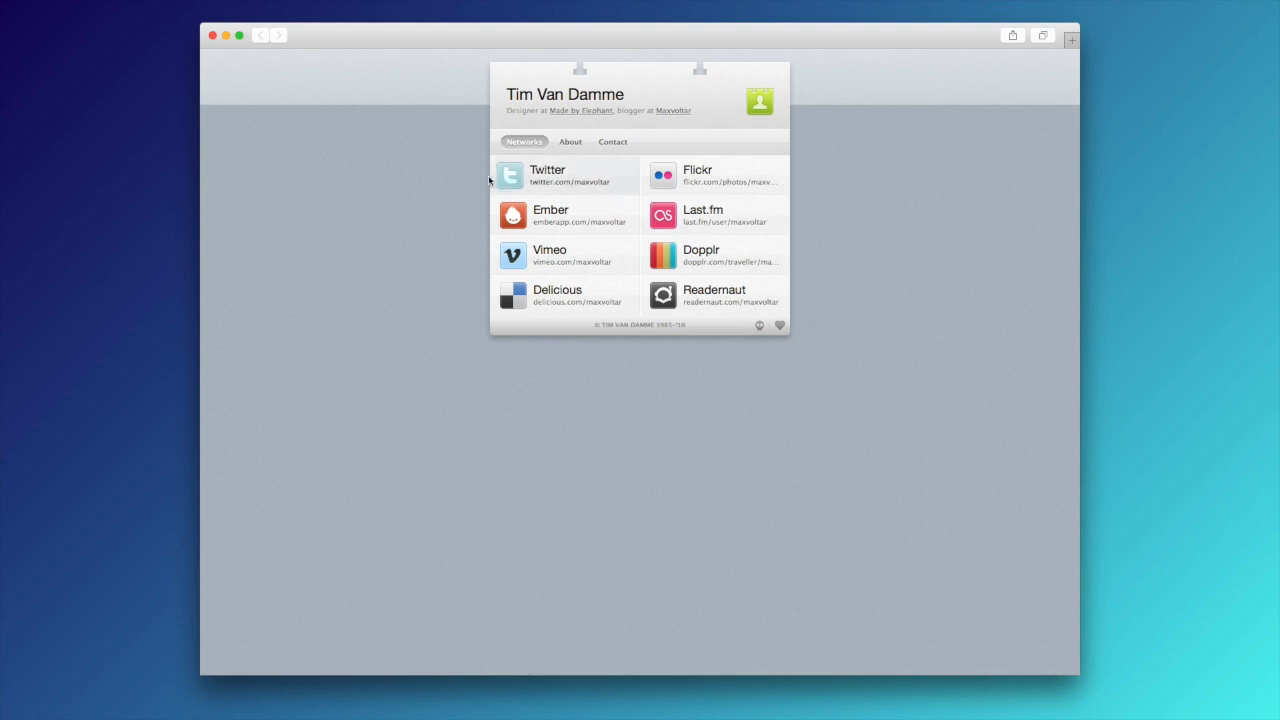
mouse_move(504, 182)
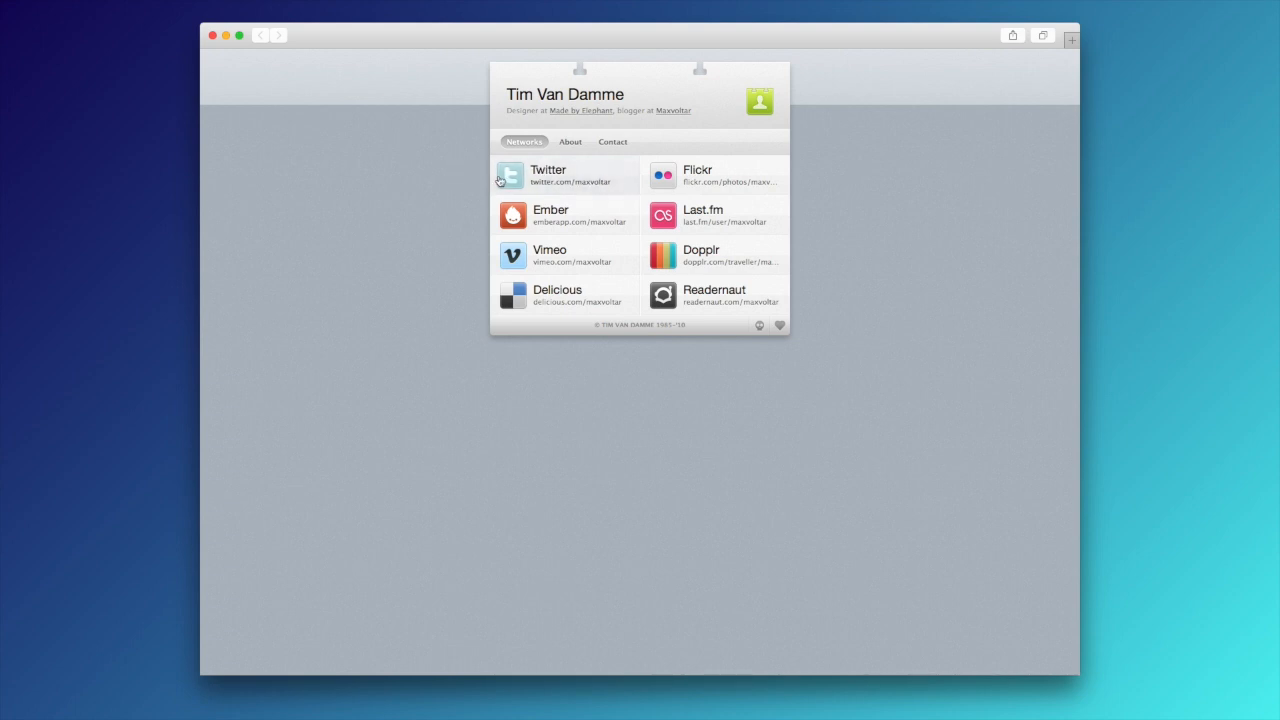
mouse_move(464, 180)
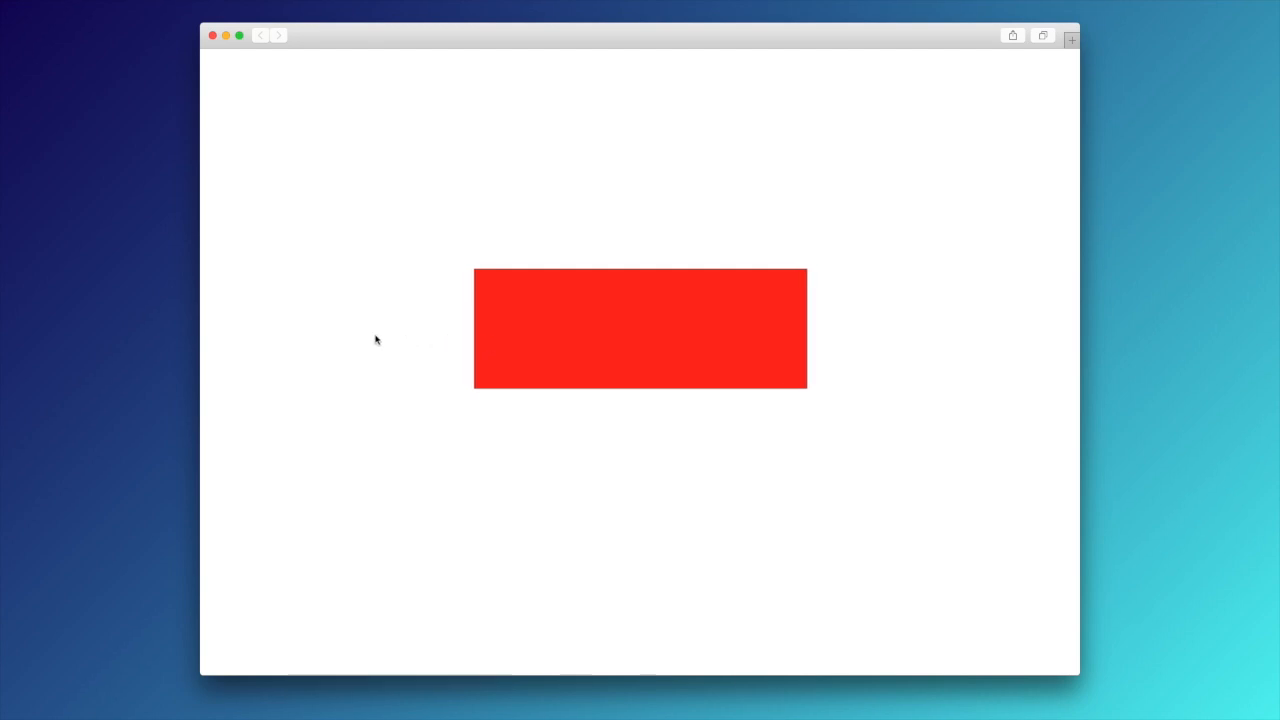
mouse_move(456, 348)
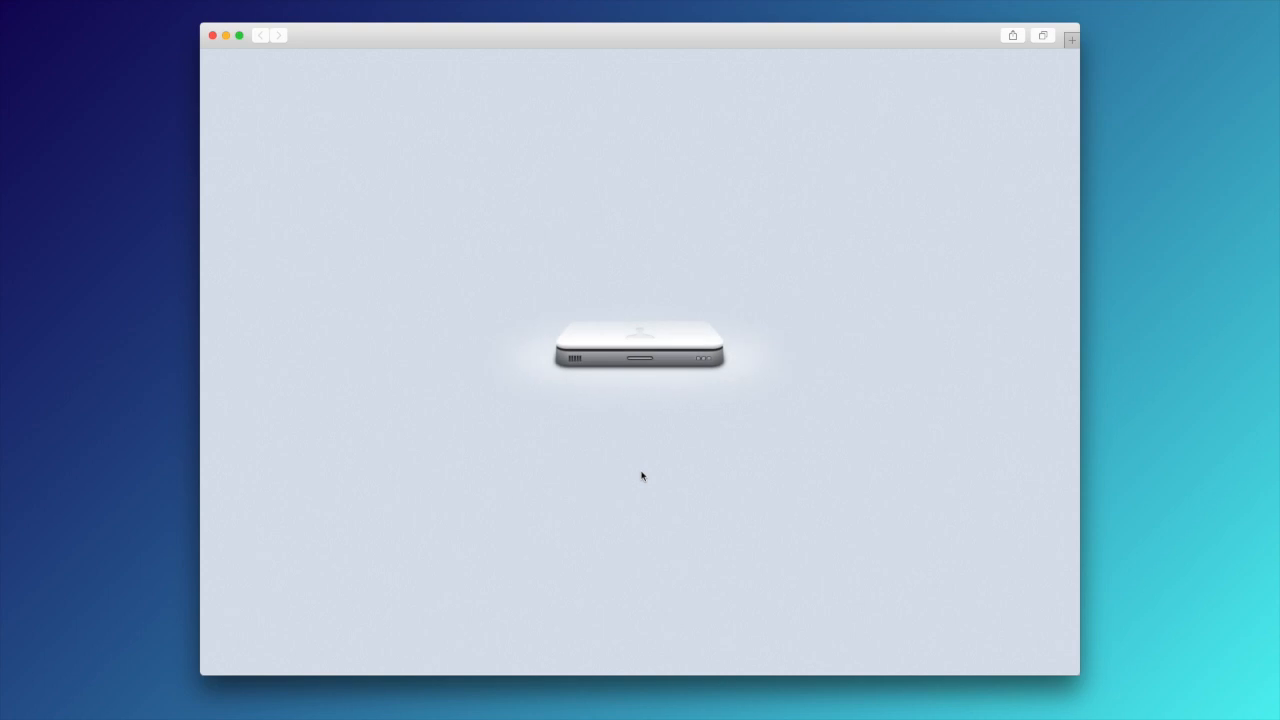
mouse_move(640, 364)
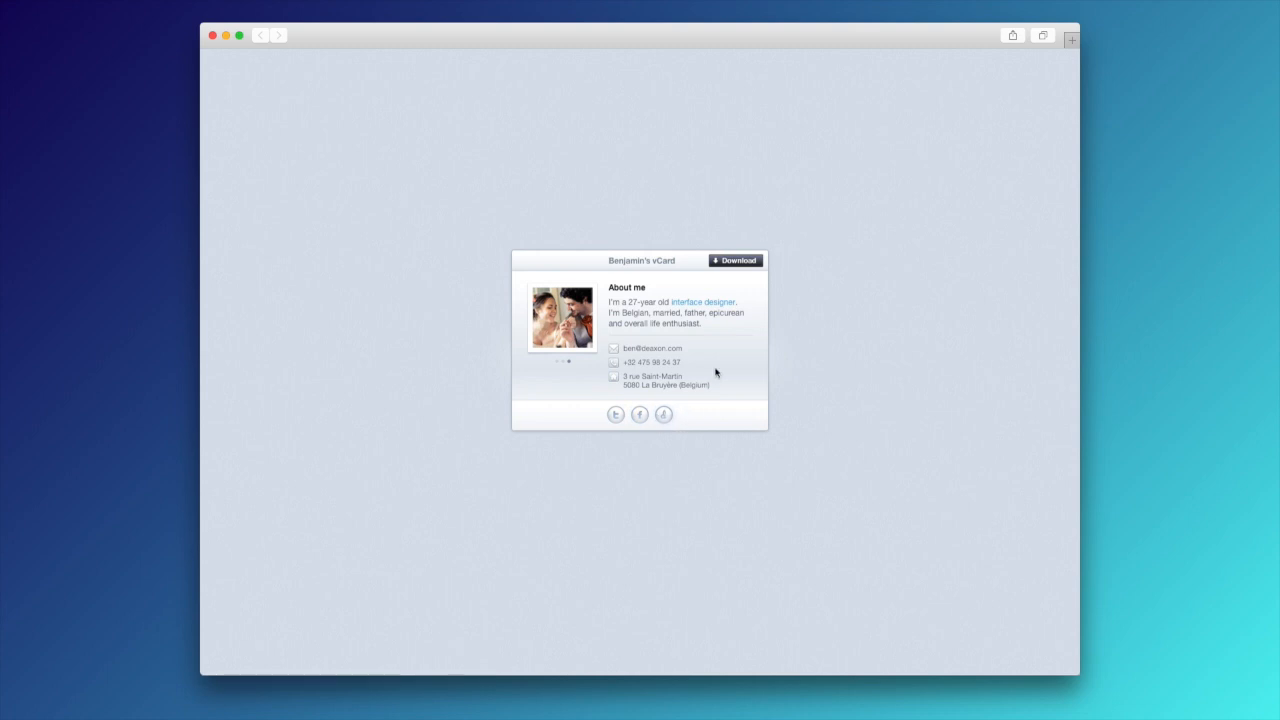
mouse_move(756, 292)
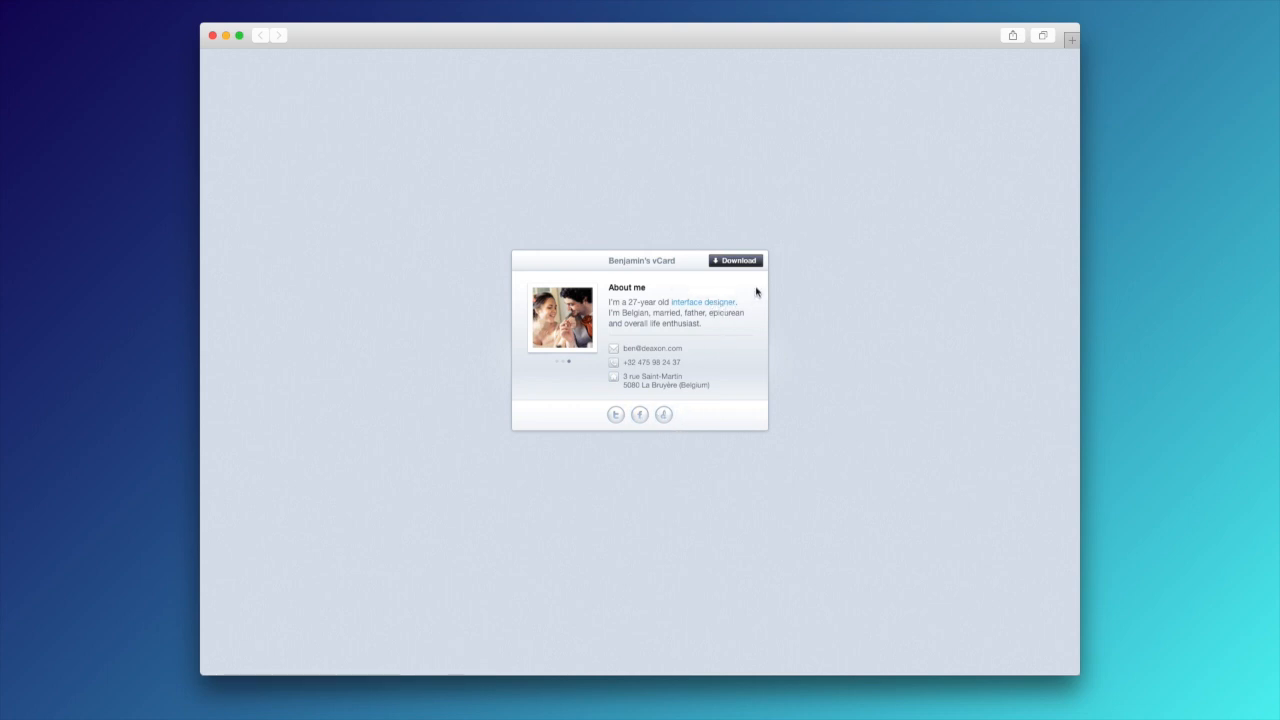
mouse_move(858, 328)
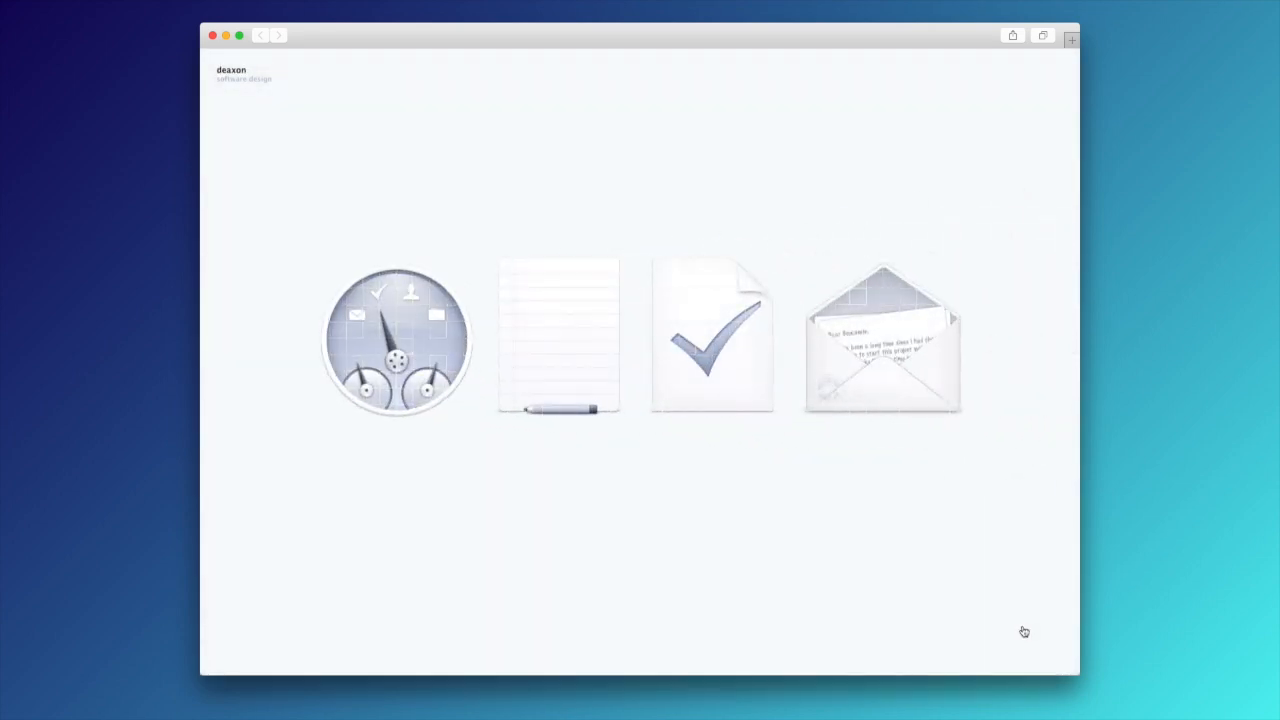
Navigate to the design studio homepage with the gauge, notepad, checkmark and envelope icons.
left_click(712, 336)
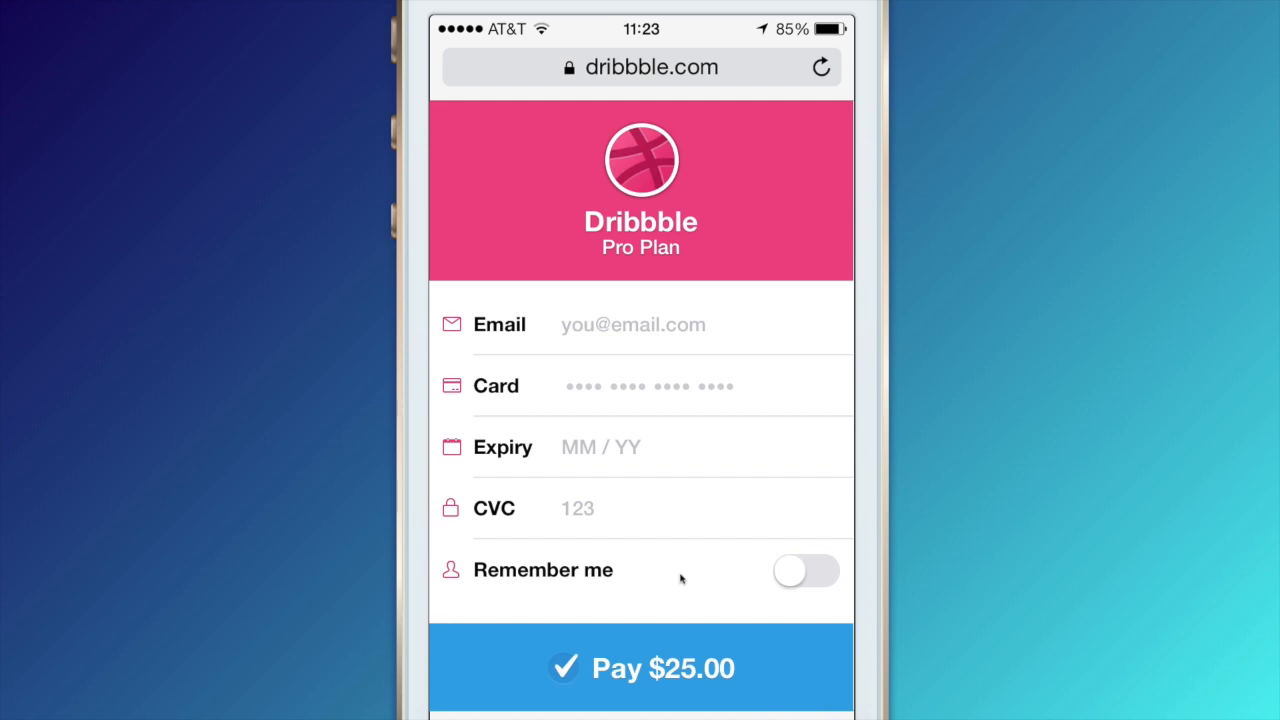
Switch on Remember me so the phone number panel with Cancel and Save appears.
left_click(806, 570)
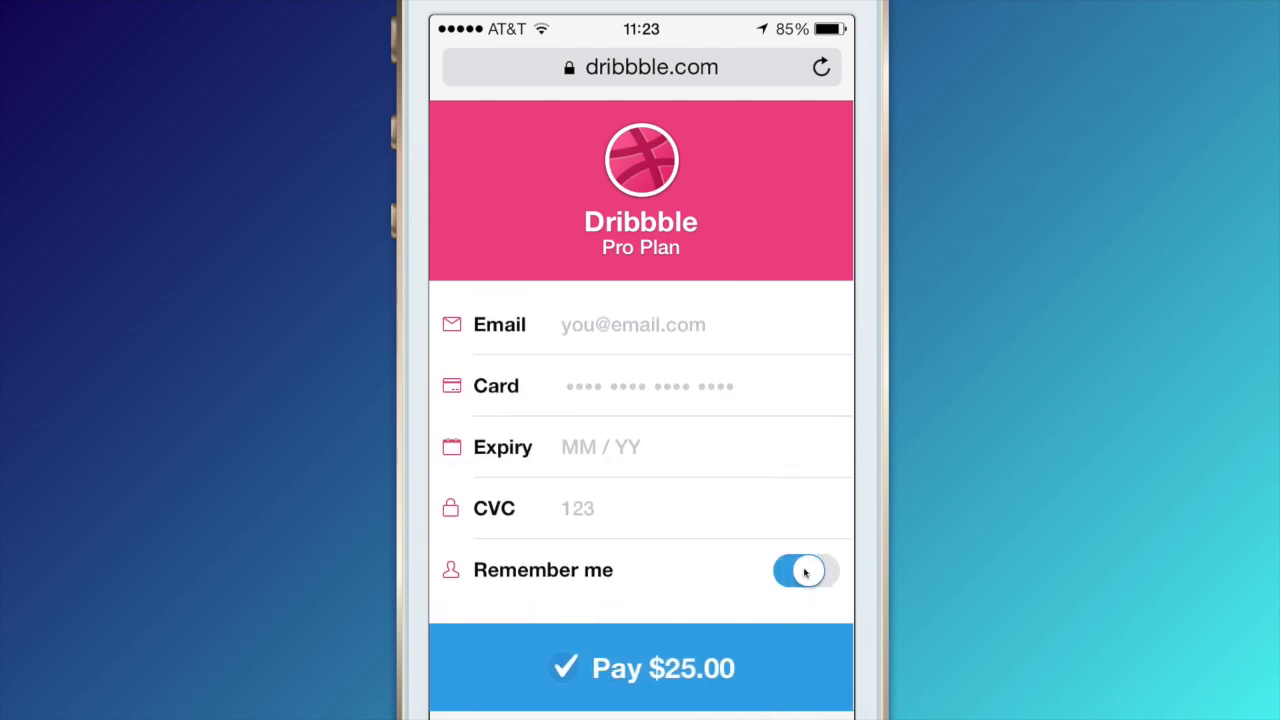
left_click(806, 570)
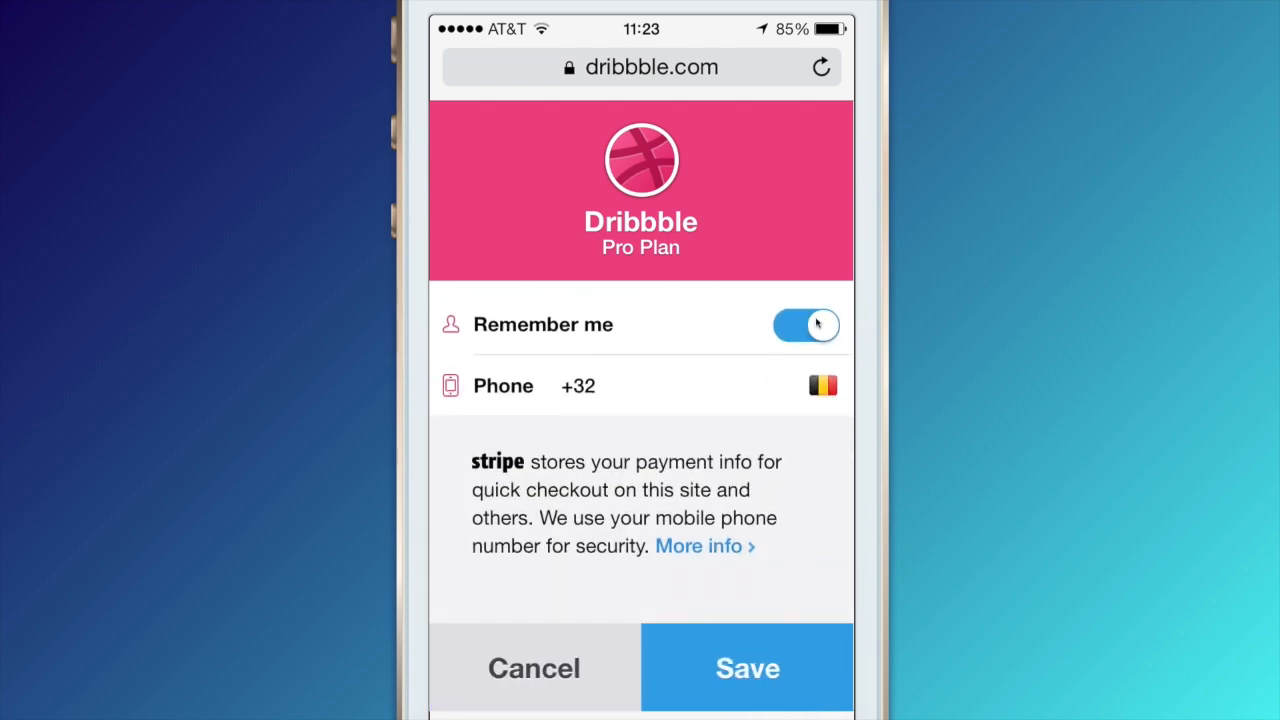
left_click(804, 324)
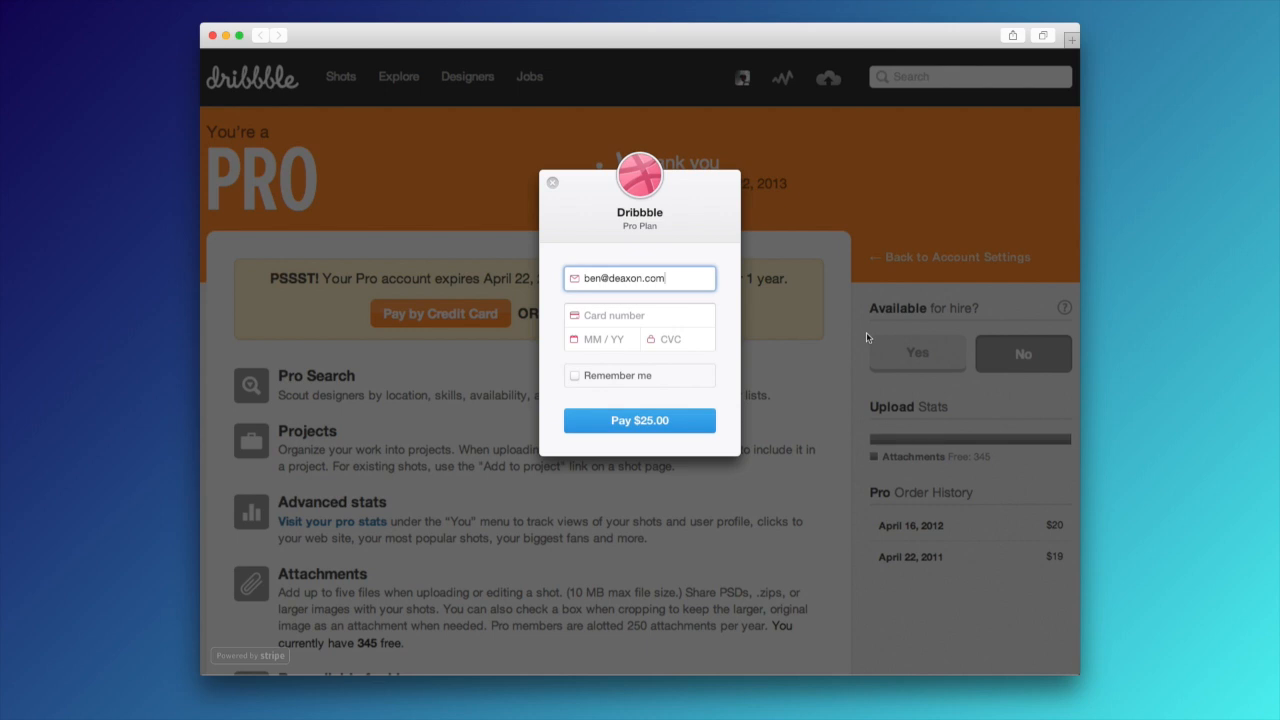
Enter card 4242 42, expiry 10/15 and CVC 123 in the Pro Plan popup.
type("4242 4242 4242 4242")
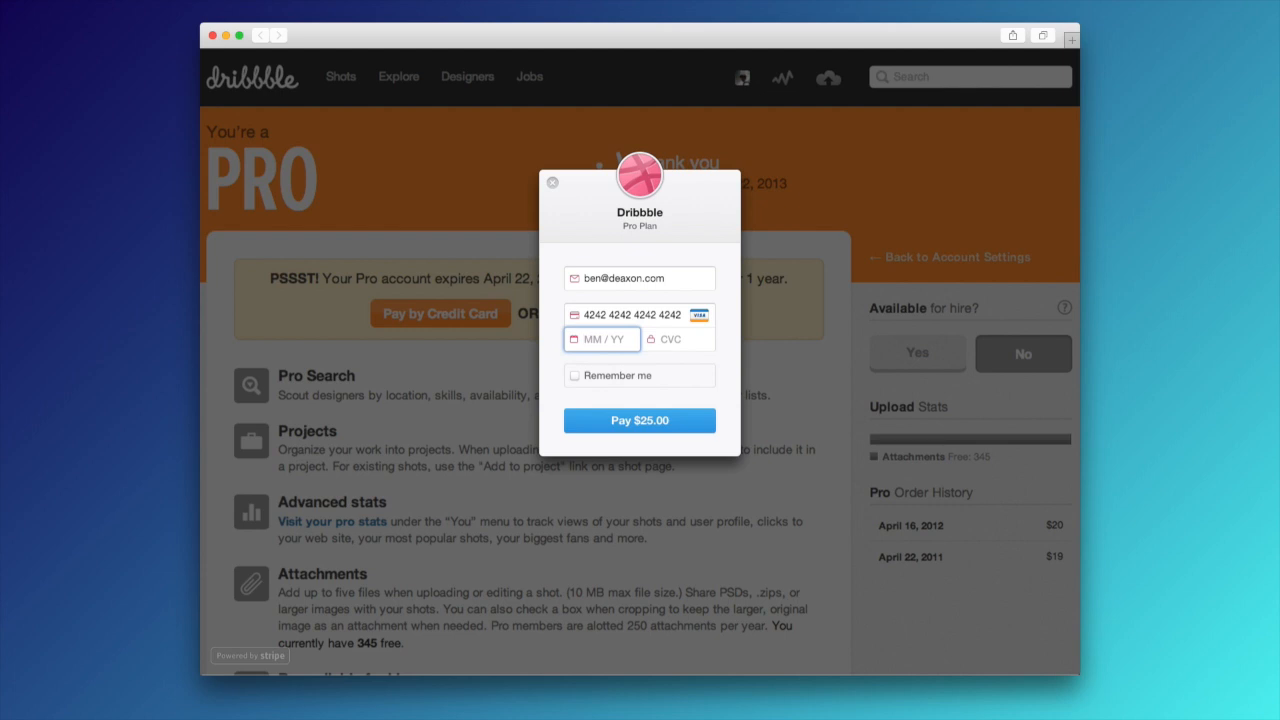
type("10/15")
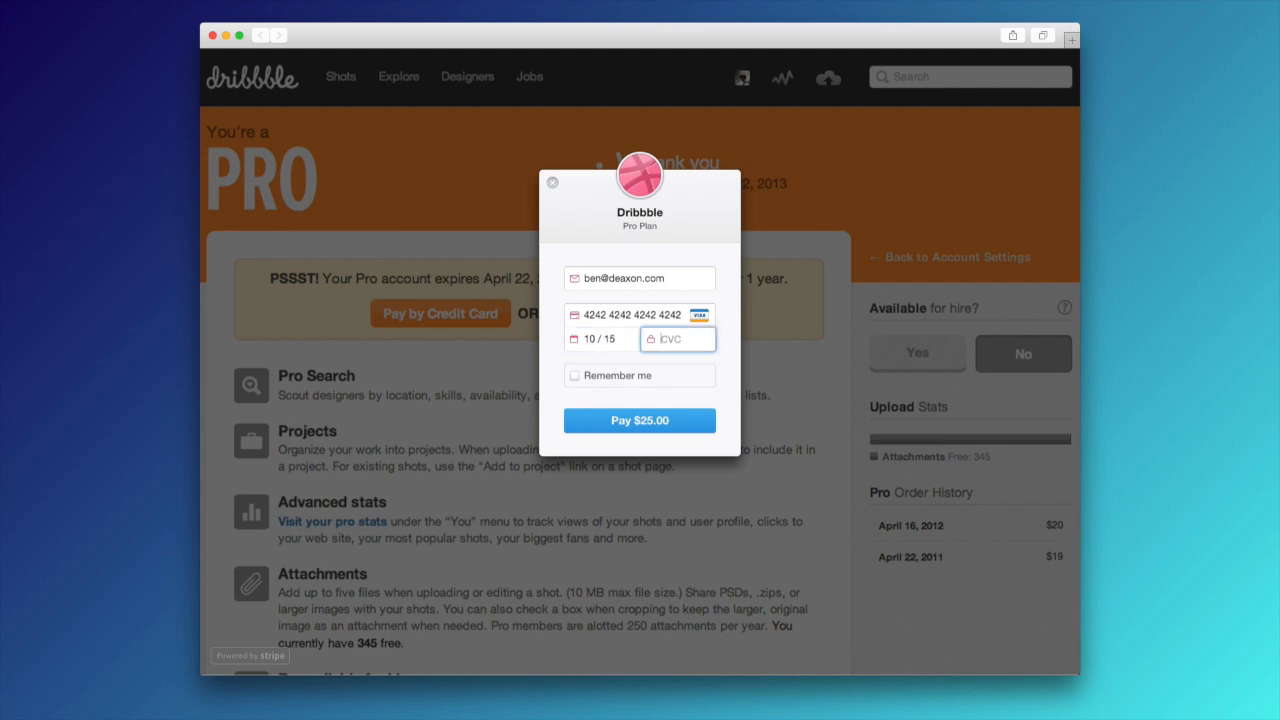
type("123")
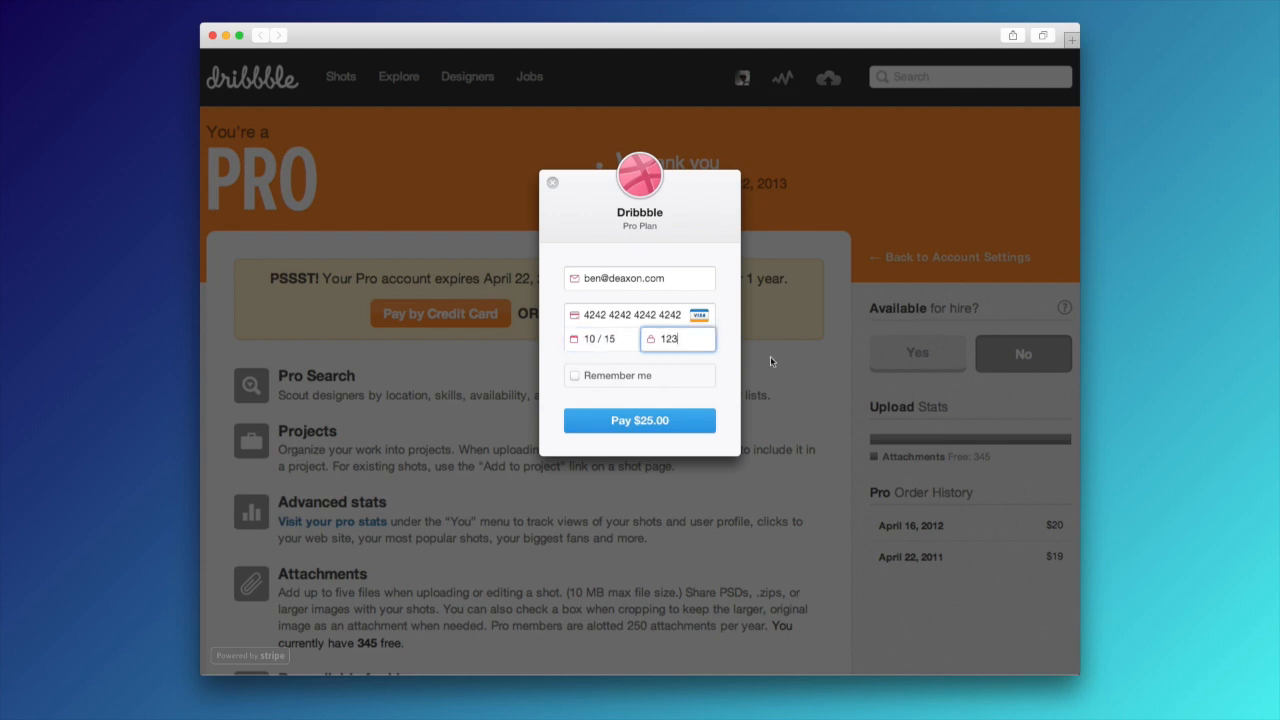
Enable Remember me with phone number 000-1234 and submit the $25.00 payment.
left_click(572, 376)
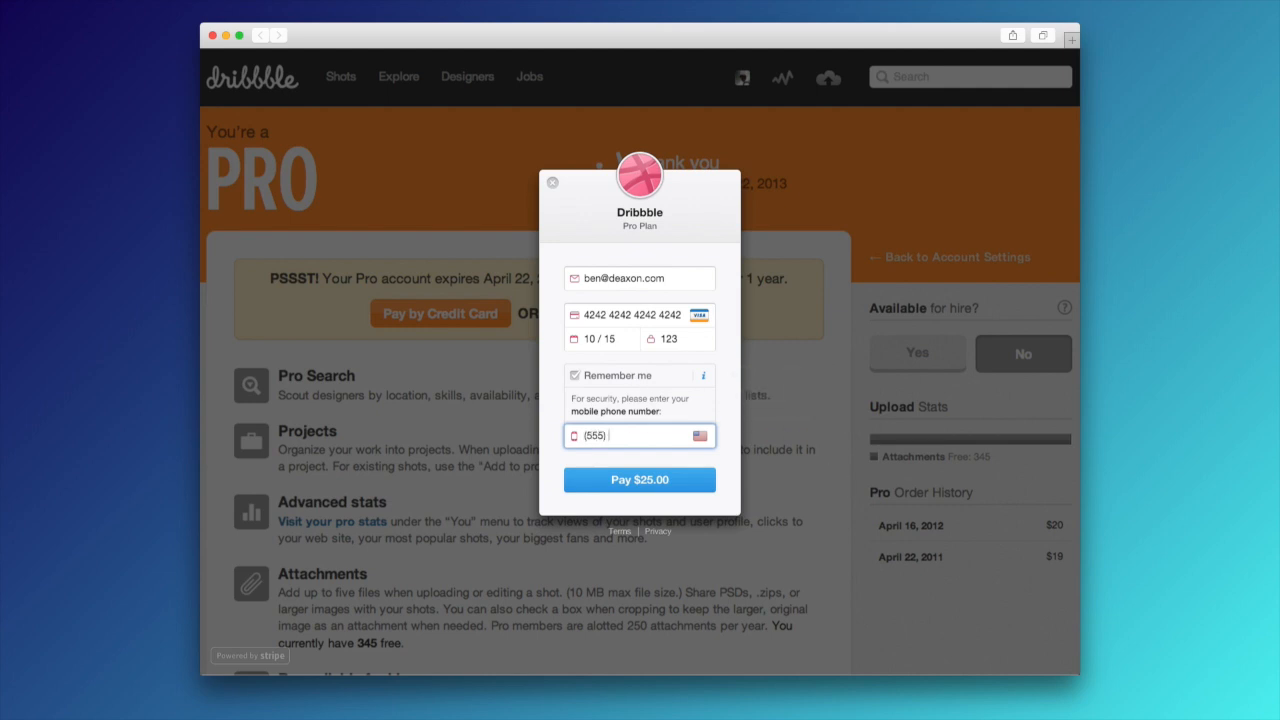
type("000-1234")
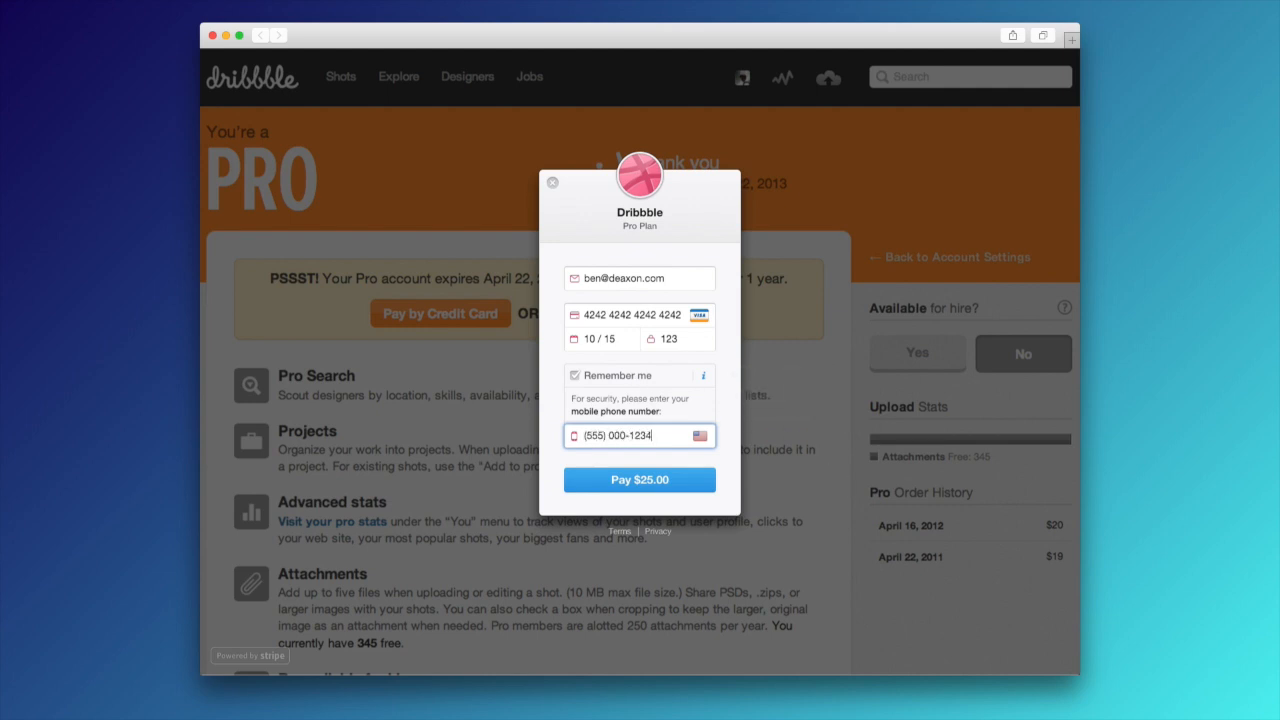
left_click(640, 480)
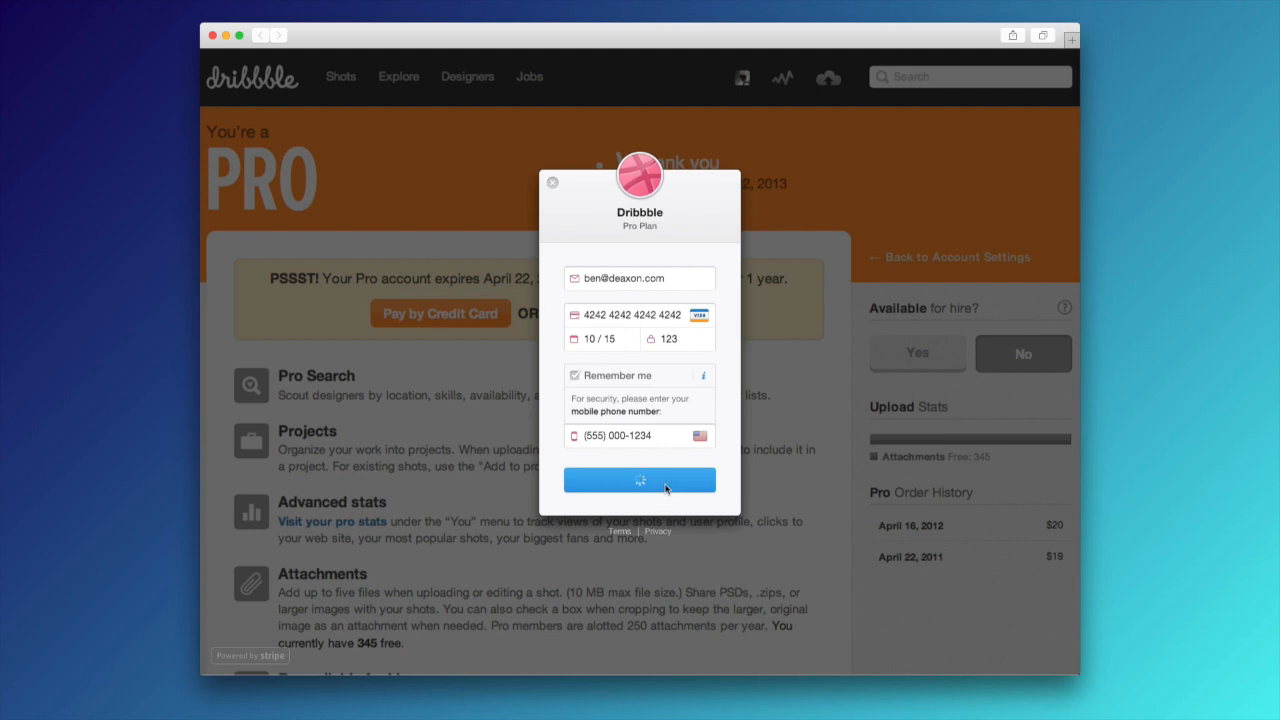